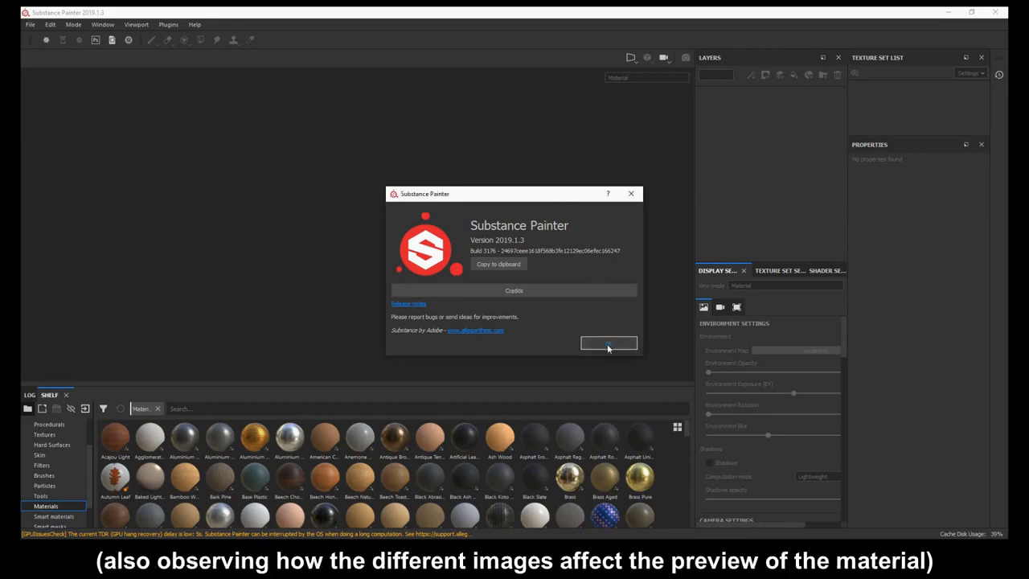
Dismiss the Substance Painter version information window.
{"action": "left_click", "coordinate": [608, 343]}
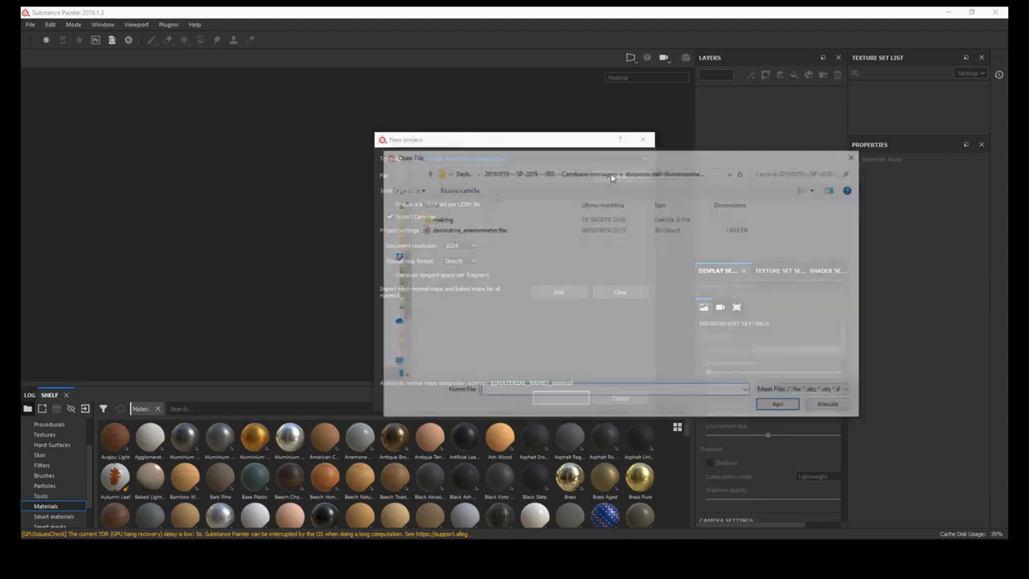
Create a new project from decorative_anemometer.fbx using the default project settings.
{"action": "left_click", "coordinate": [467, 229]}
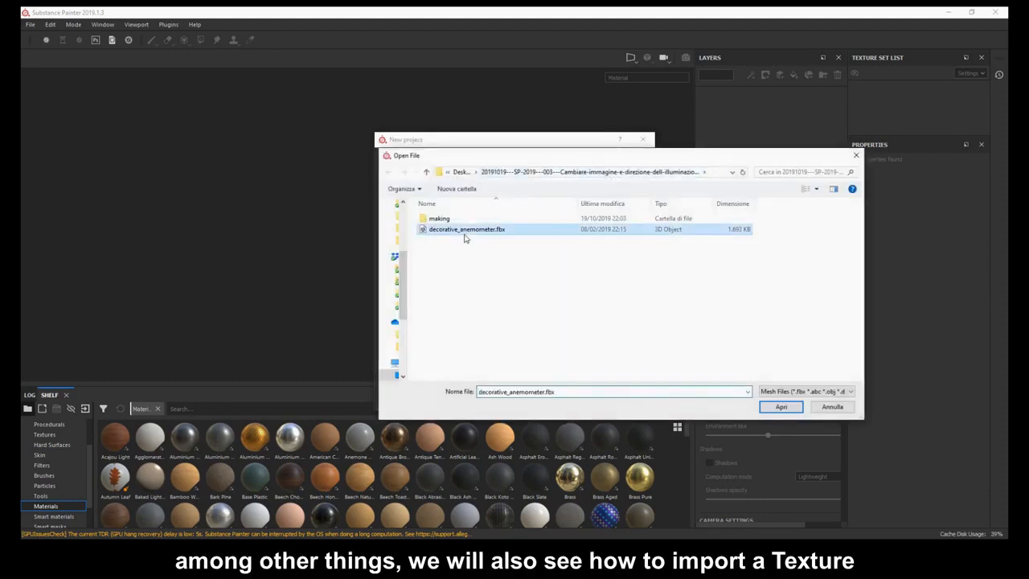
{"action": "left_click", "coordinate": [779, 406]}
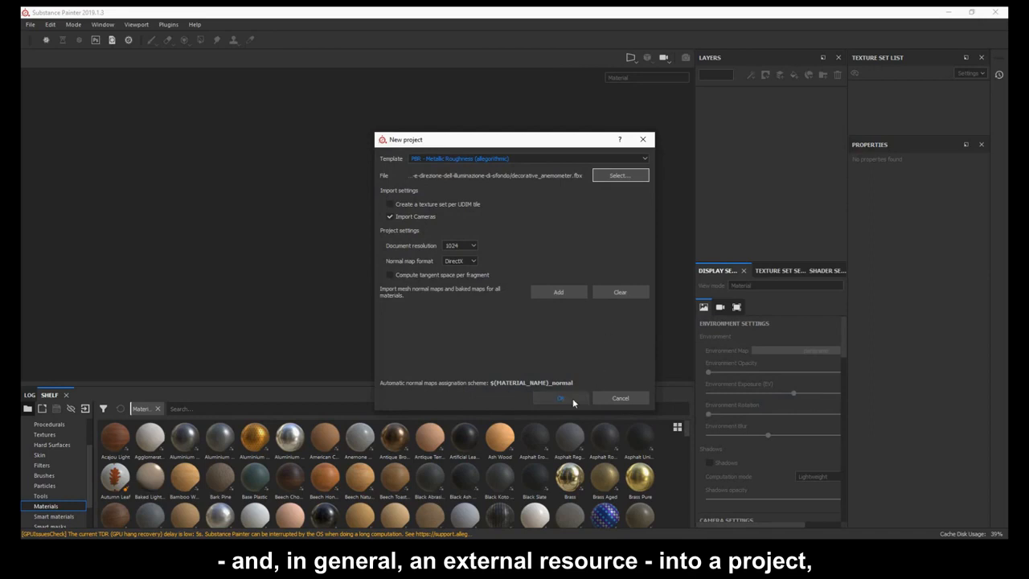
{"action": "left_click", "coordinate": [560, 397]}
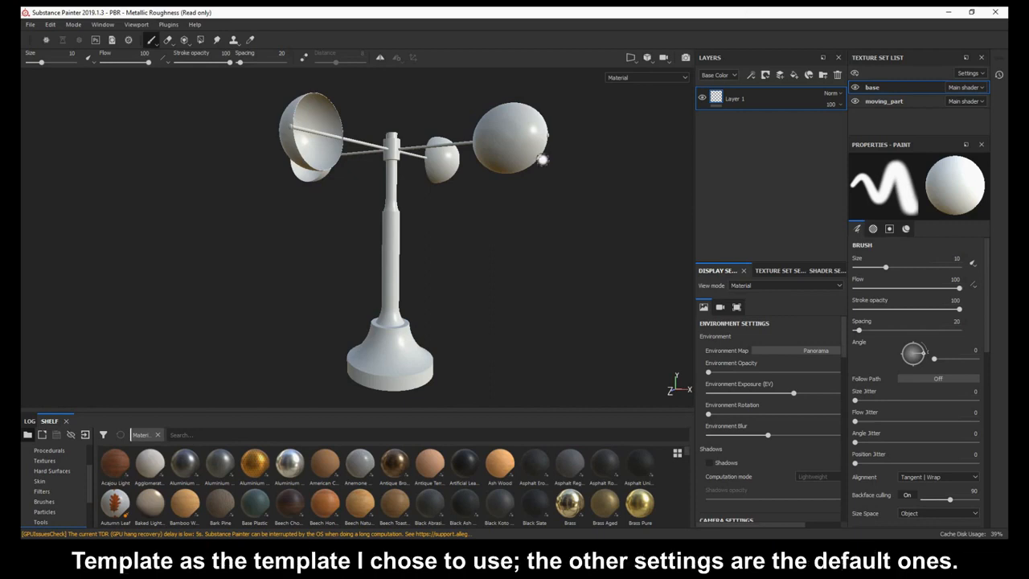
{"action": "mouse_move", "coordinate": [544, 263]}
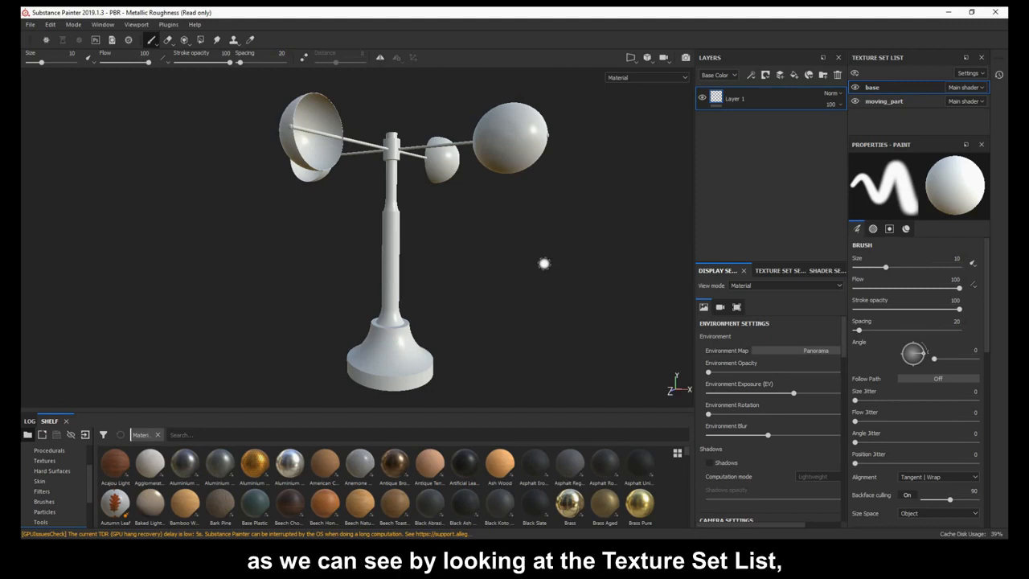
Select the moving_part texture set in the Texture Set List.
{"action": "left_click", "coordinate": [884, 100]}
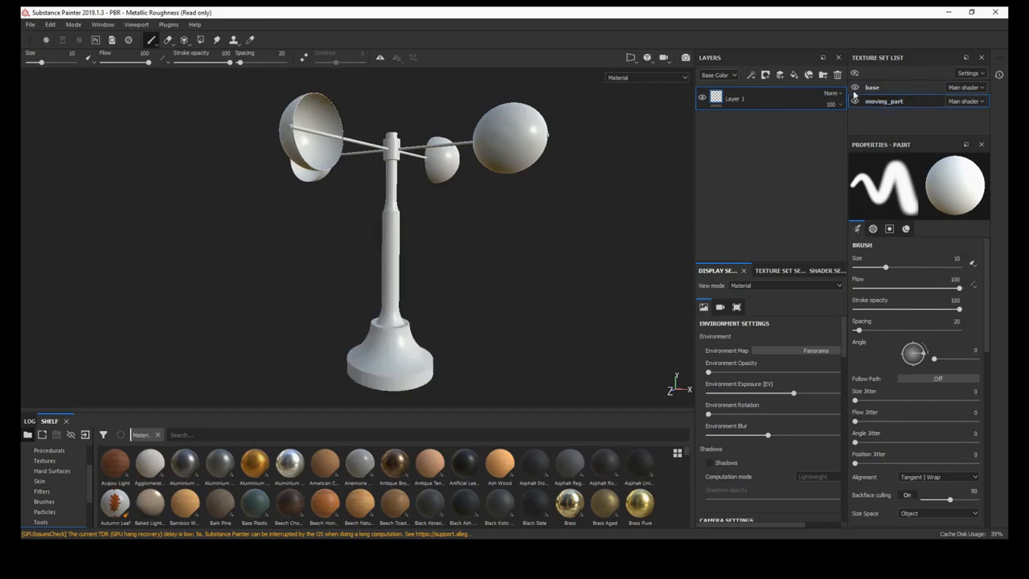
Delete the default Layer 1, leaving the base texture set's layer stack empty.
{"action": "left_click", "coordinate": [735, 98]}
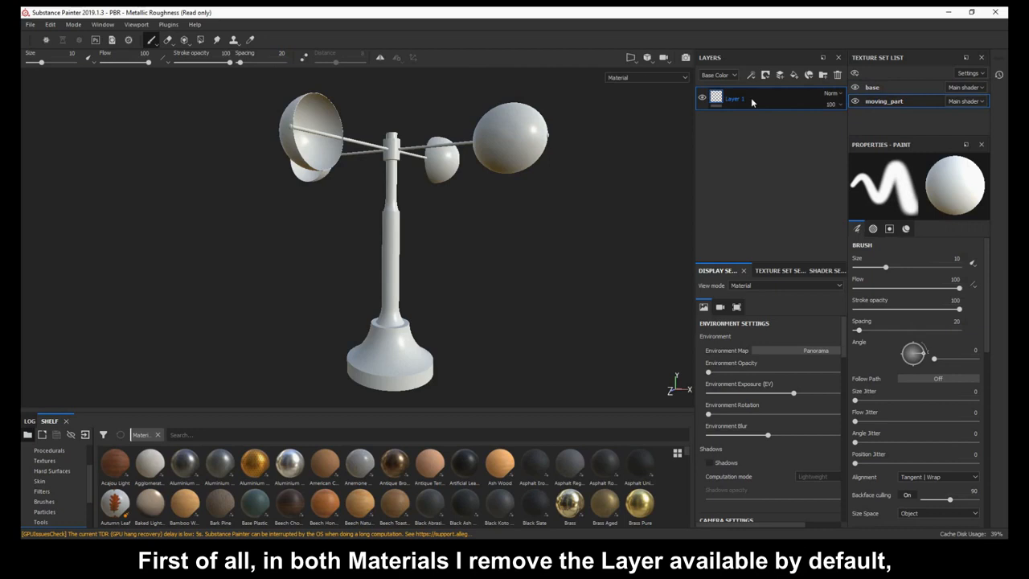
{"action": "left_click", "coordinate": [872, 87]}
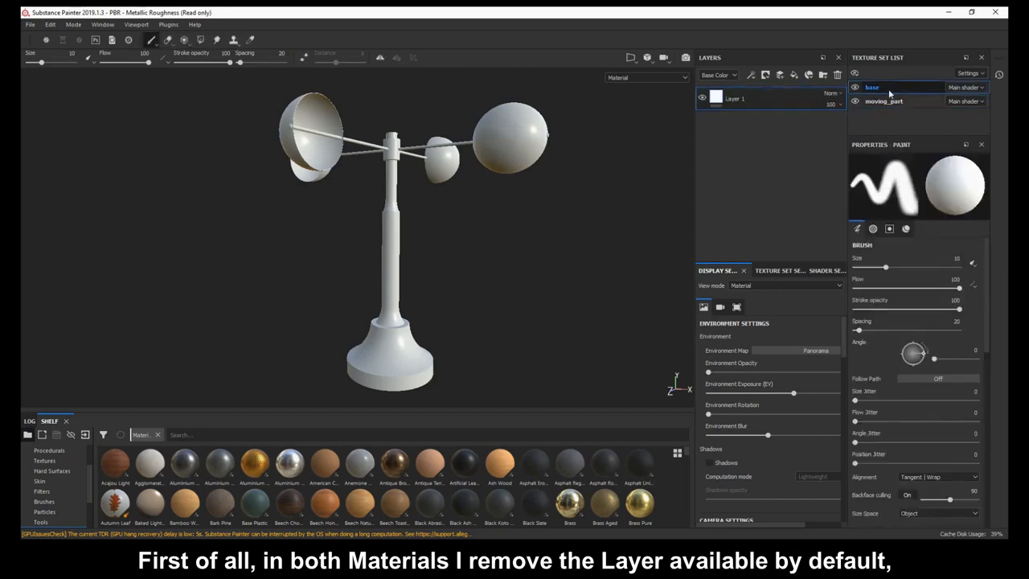
{"action": "left_click", "coordinate": [836, 74]}
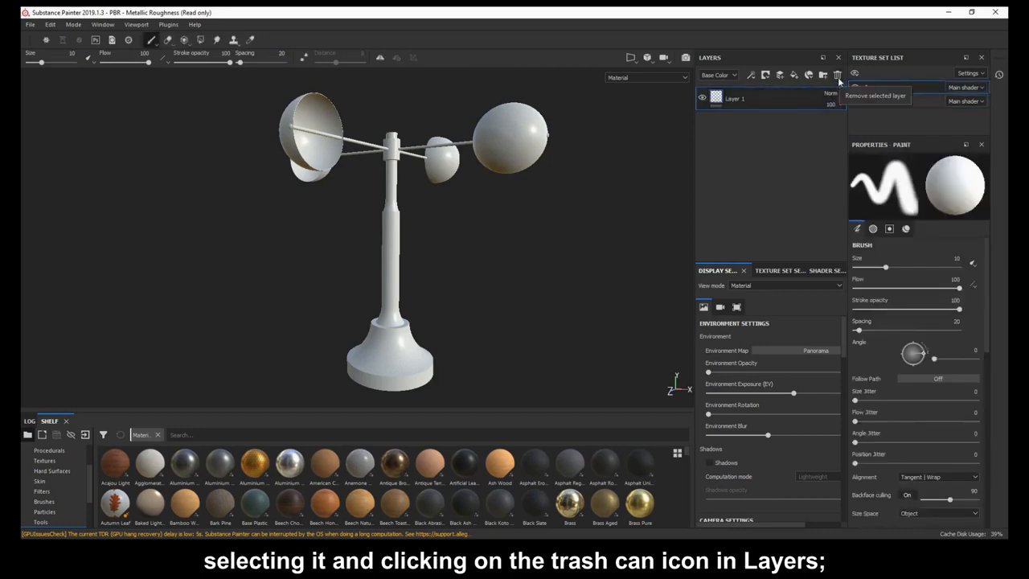
{"action": "left_click", "coordinate": [837, 74]}
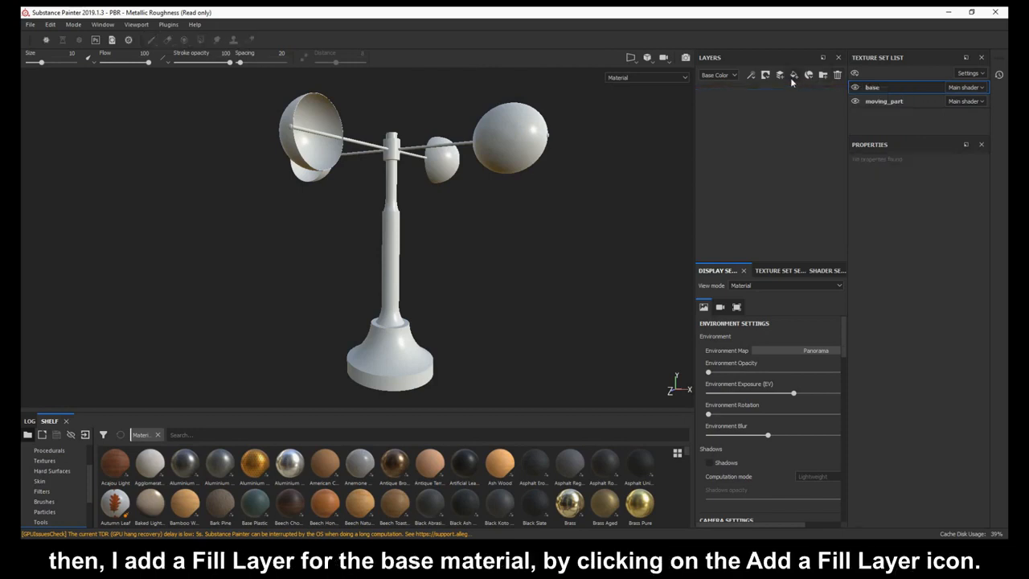
Add a white fill layer to base with roughness 0 and metallic 1.
{"action": "left_click", "coordinate": [793, 74]}
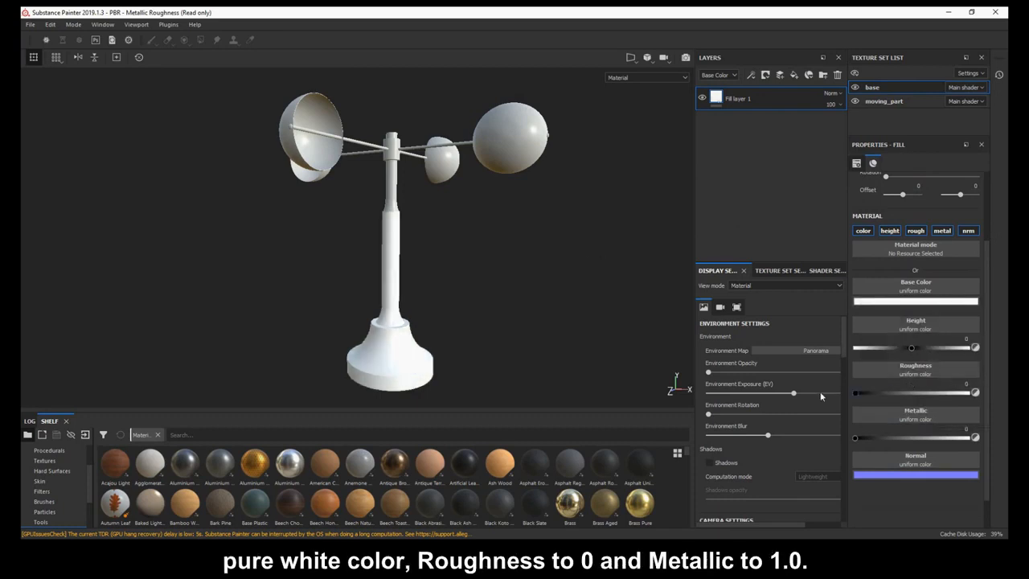
{"action": "left_click_drag", "start_coordinate": [855, 438], "coordinate": [908, 438]}
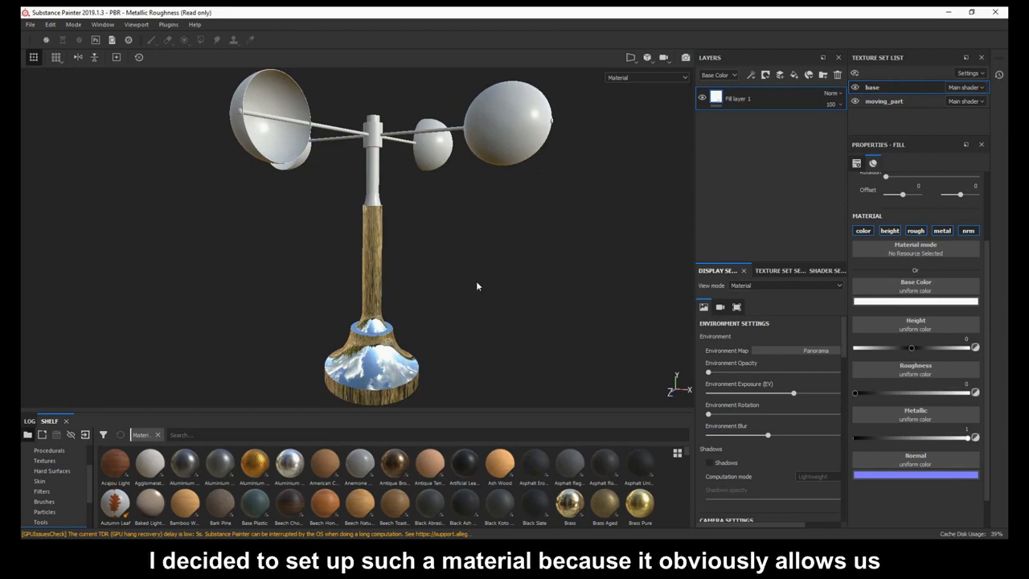
{"action": "mouse_move", "coordinate": [491, 324]}
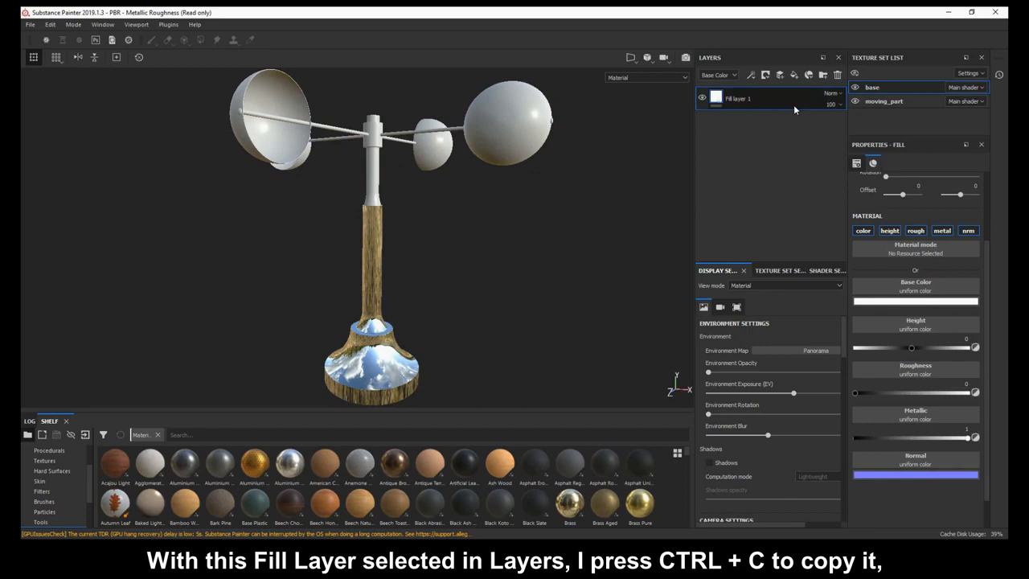
Copy the base mirror-metal fill layer and paste it into the moving_part texture set.
{"action": "left_click", "coordinate": [884, 101]}
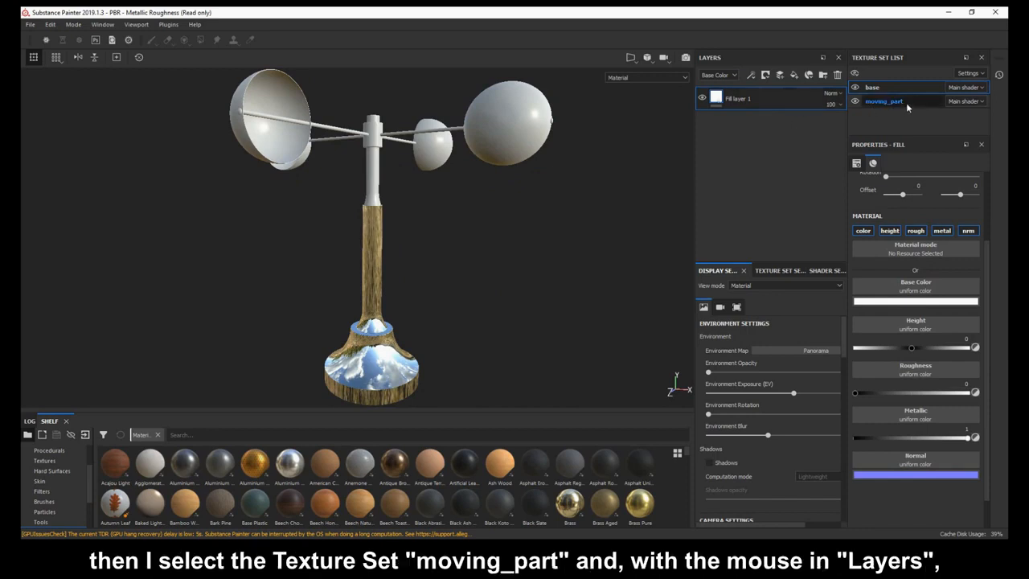
{"action": "left_click", "coordinate": [884, 101]}
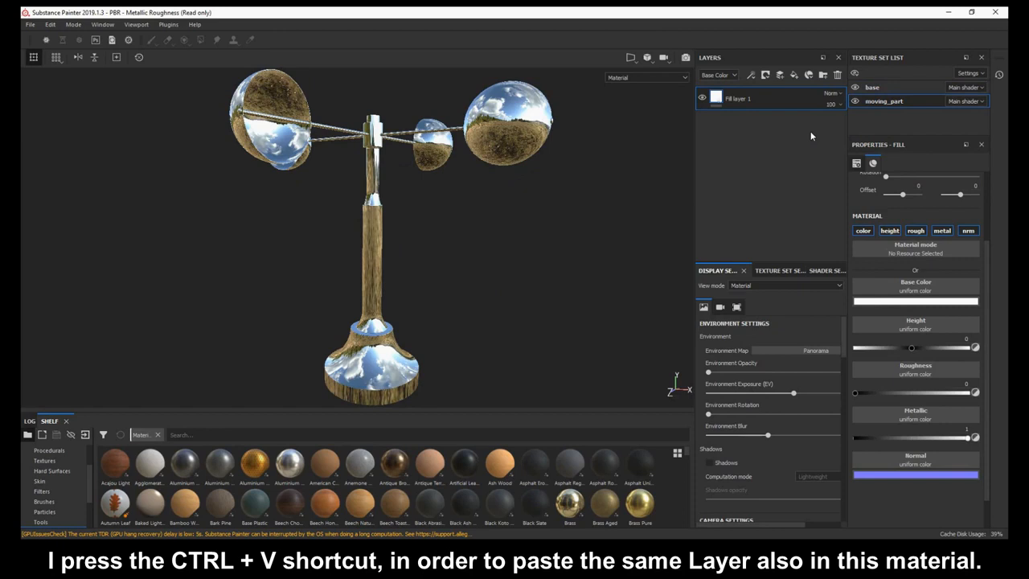
{"action": "right_click", "coordinate": [737, 98]}
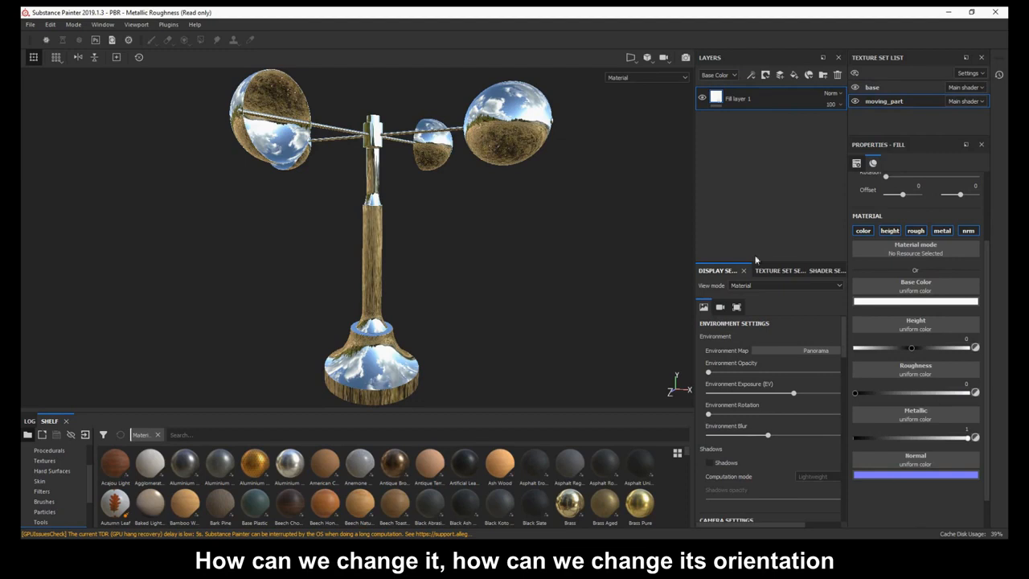
{"action": "left_click", "coordinate": [778, 270]}
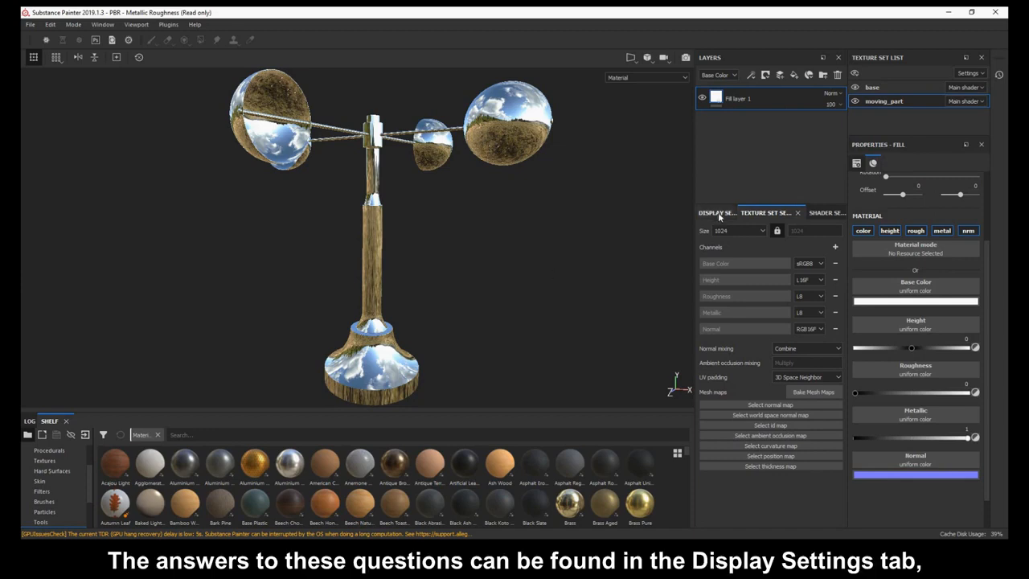
Raise Environment Opacity to maximum in Display Settings to show the landscape background.
{"action": "left_click", "coordinate": [715, 212]}
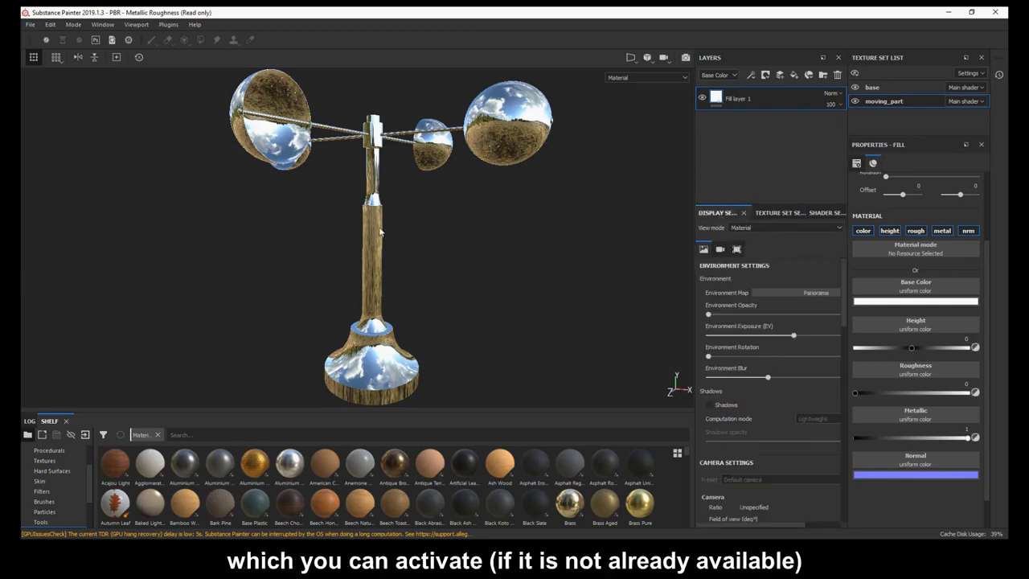
{"action": "left_click", "coordinate": [102, 24]}
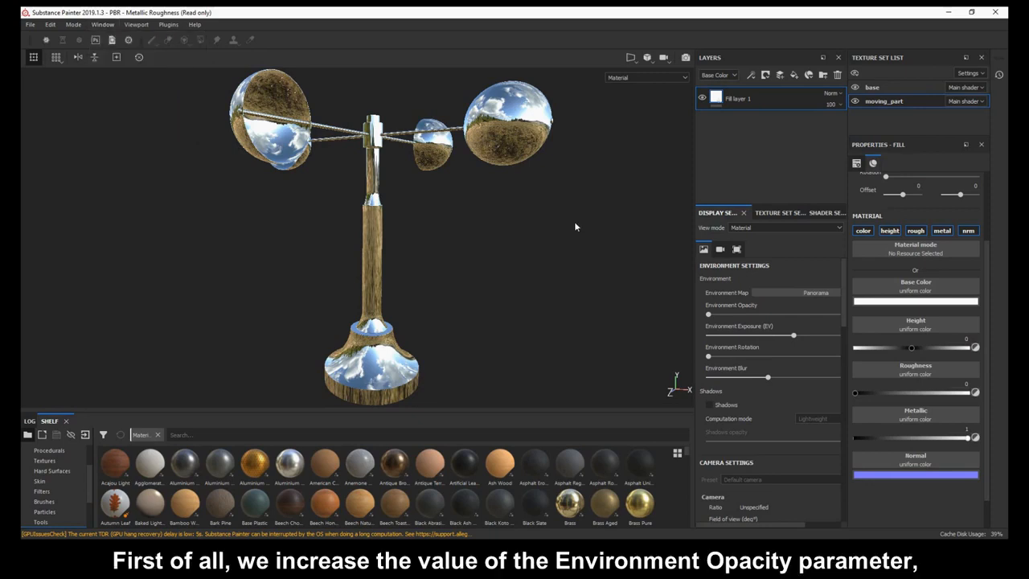
{"action": "left_click_drag", "start_coordinate": [709, 313], "coordinate": [760, 313]}
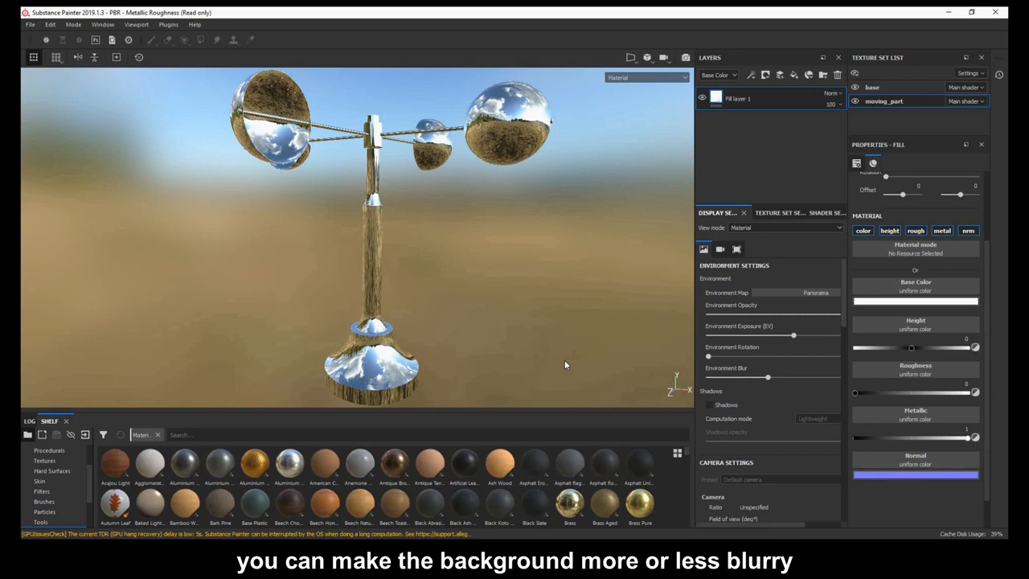
{"action": "mouse_move", "coordinate": [777, 400]}
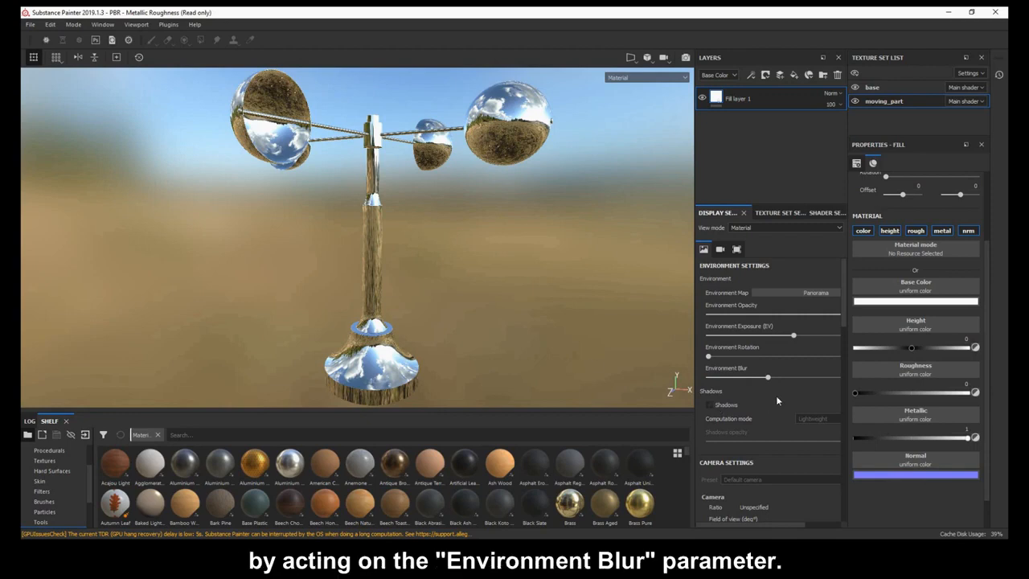
Lower Environment Blur to 0 for a sharp hillside background.
{"action": "left_click_drag", "start_coordinate": [767, 376], "coordinate": [724, 378]}
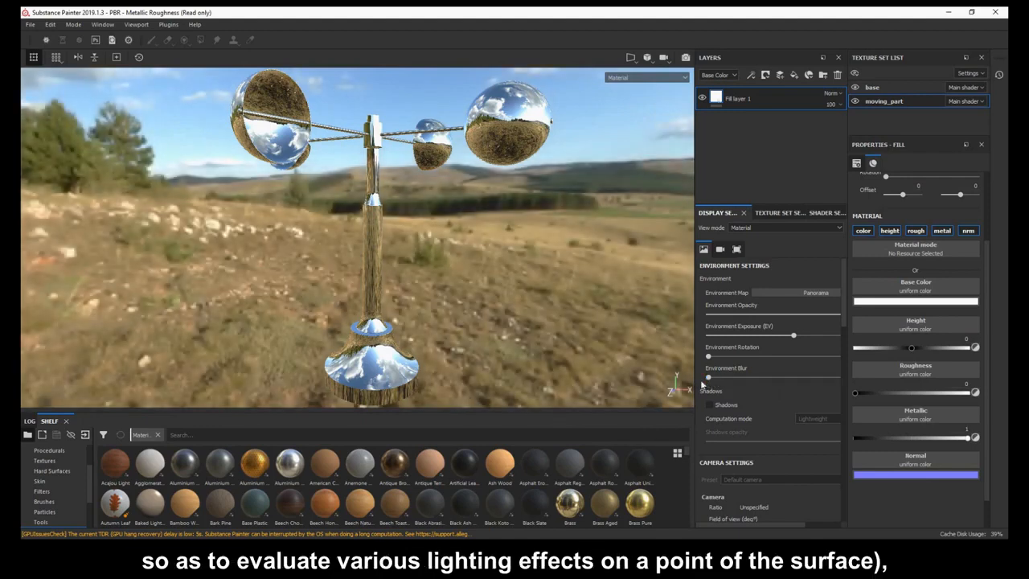
{"action": "mouse_move", "coordinate": [599, 373]}
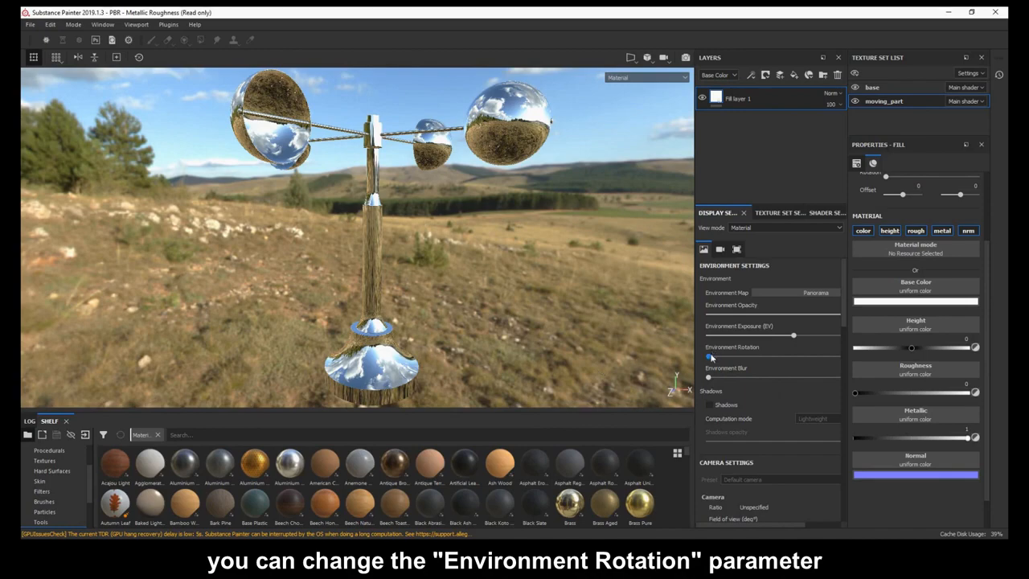
Rotate the environment until pine trees and rocks surround the anemometer.
{"action": "left_click_drag", "start_coordinate": [709, 356], "coordinate": [753, 356]}
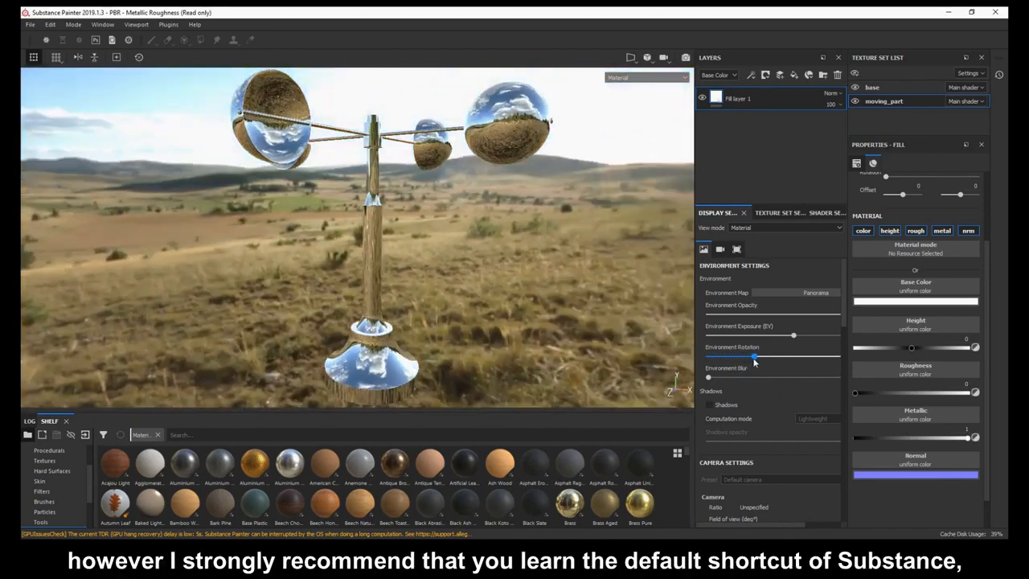
{"action": "left_click_drag", "start_coordinate": [751, 356], "coordinate": [788, 356]}
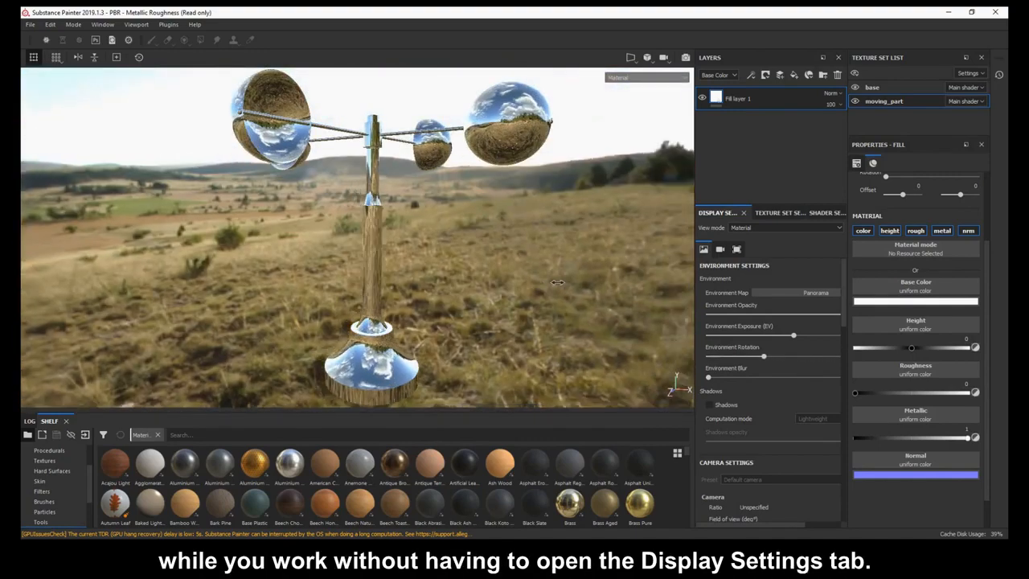
{"action": "left_click_drag", "start_coordinate": [763, 356], "coordinate": [824, 357]}
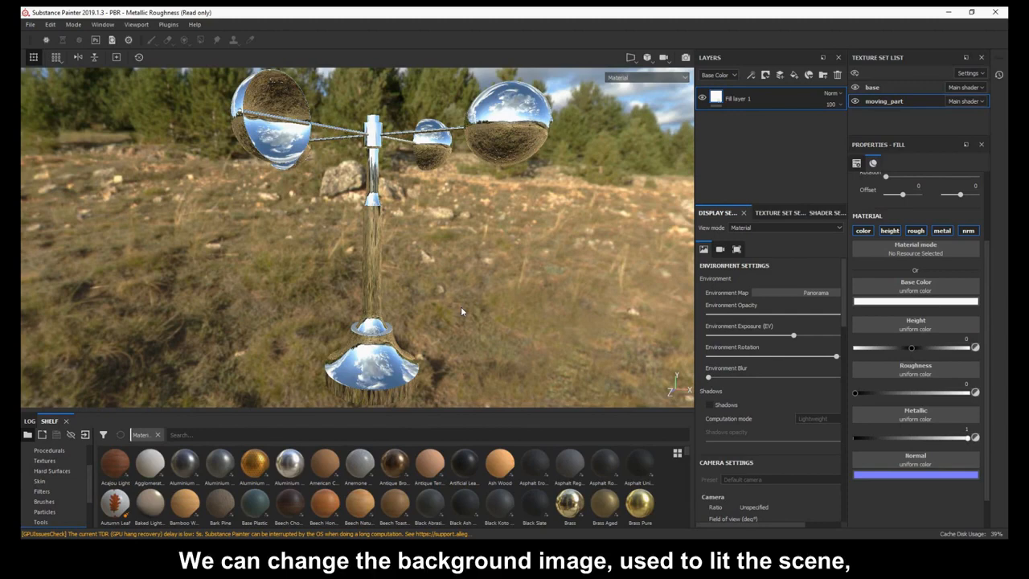
{"action": "mouse_move", "coordinate": [762, 302]}
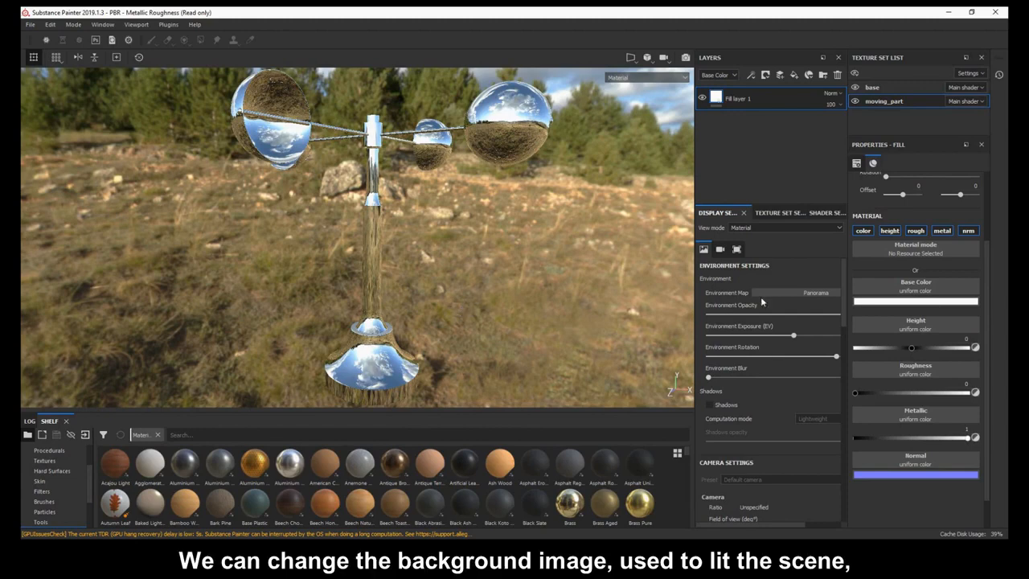
Choose the Over Clouds environment map and set Environment Opacity to 0.
{"action": "left_click", "coordinate": [815, 291]}
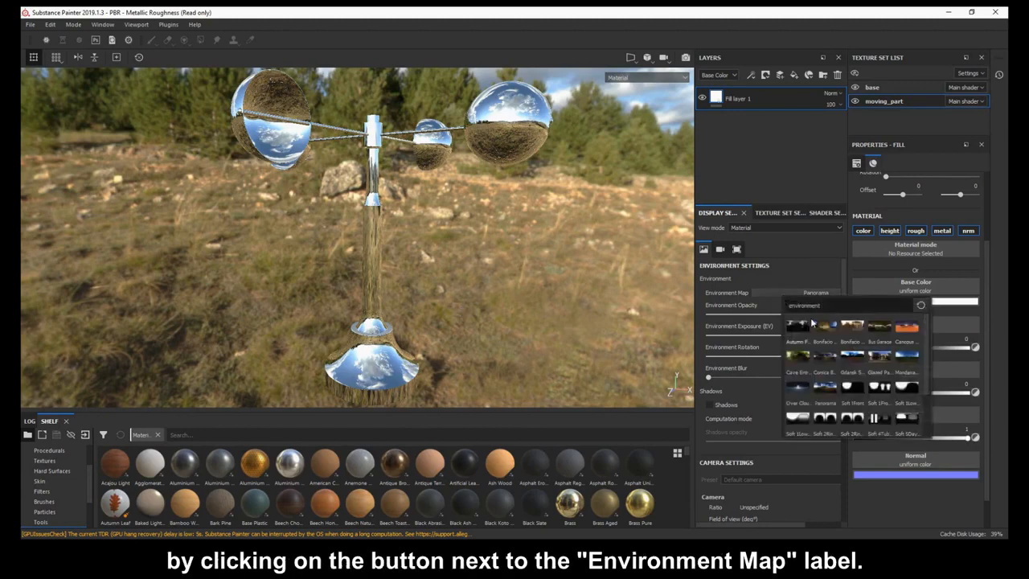
{"action": "left_click", "coordinate": [823, 328]}
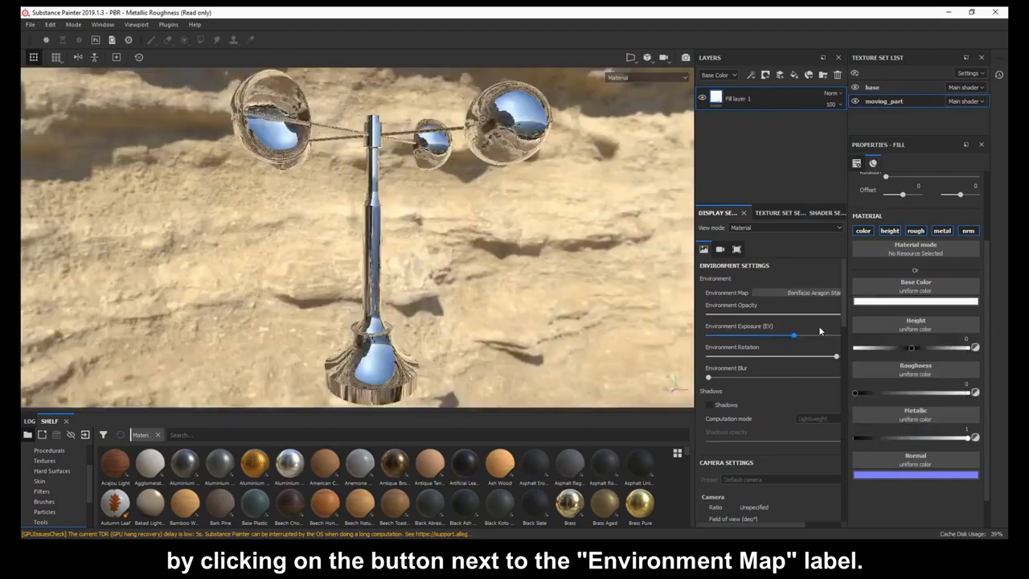
{"action": "left_click", "coordinate": [839, 291]}
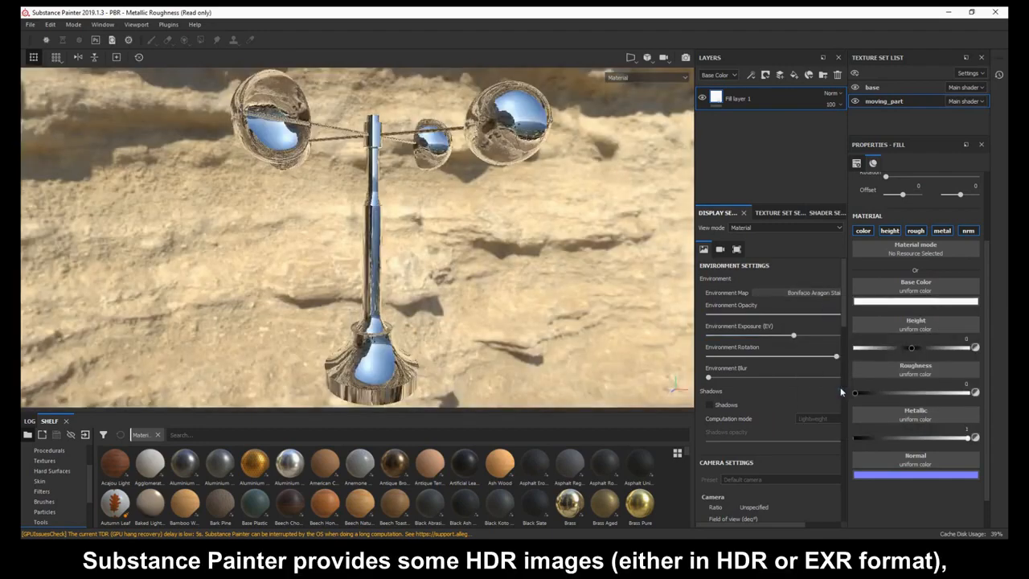
{"action": "left_click", "coordinate": [803, 292]}
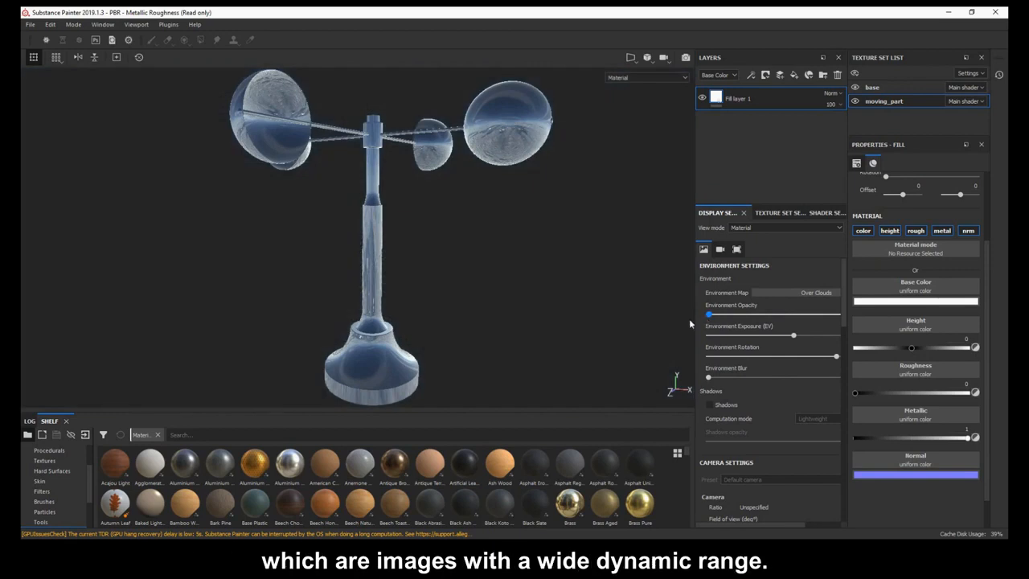
Try Gdansk Shipyard, then light the anemometer with the Glazed Patio environment map.
{"action": "left_click", "coordinate": [806, 291]}
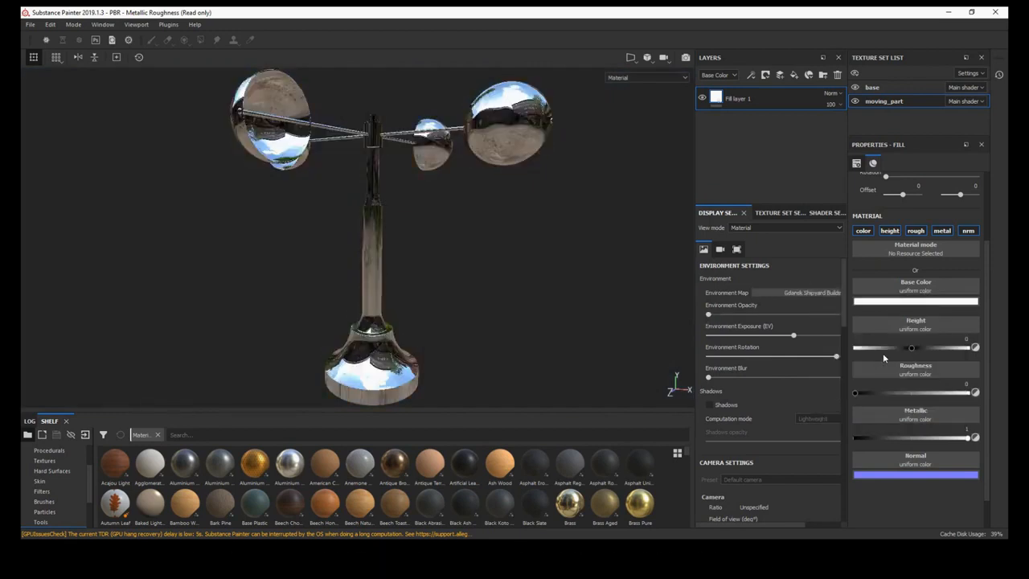
{"action": "left_click", "coordinate": [812, 292]}
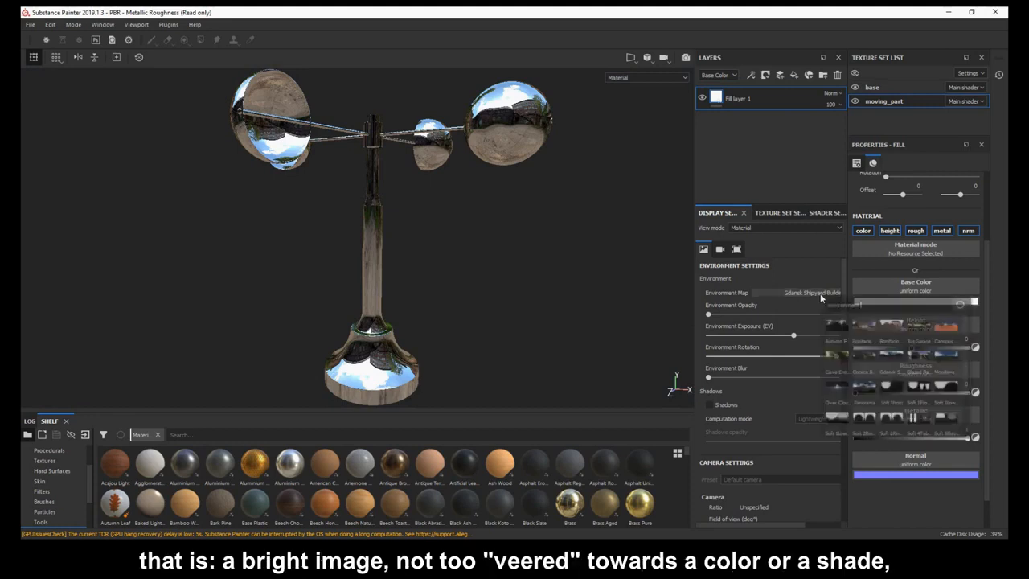
{"action": "left_click", "coordinate": [812, 291]}
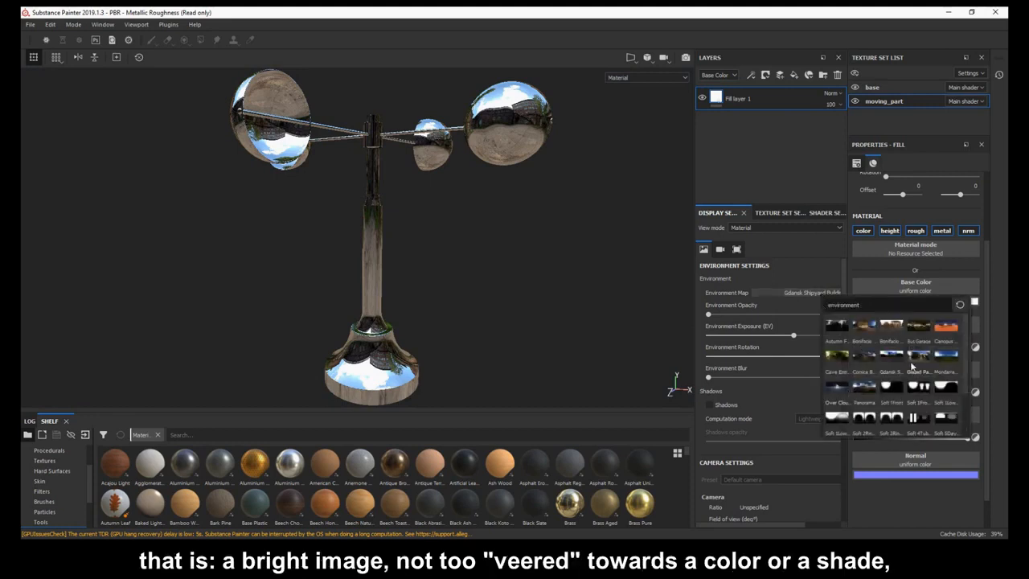
{"action": "mouse_move", "coordinate": [919, 355]}
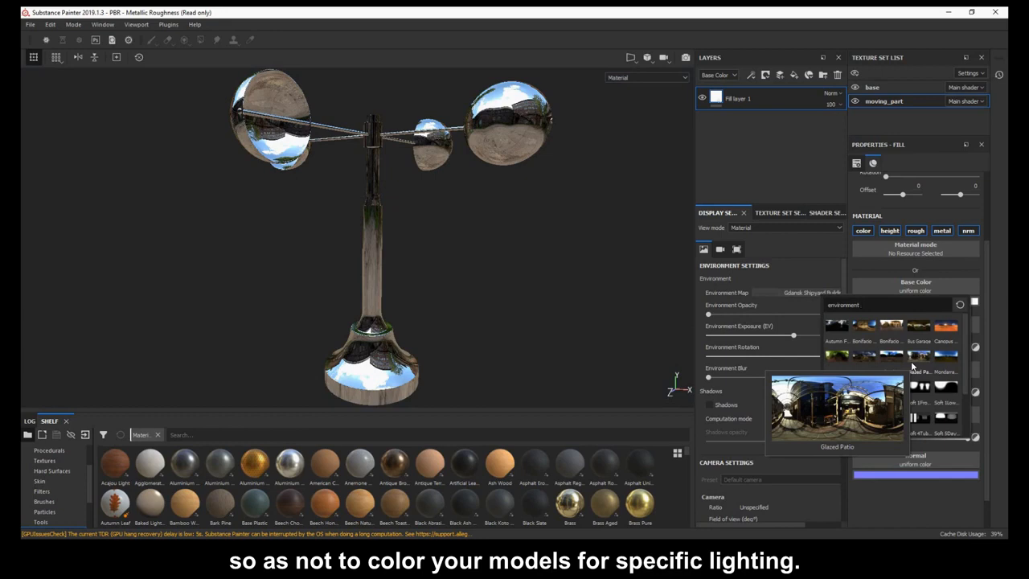
{"action": "left_click", "coordinate": [836, 406]}
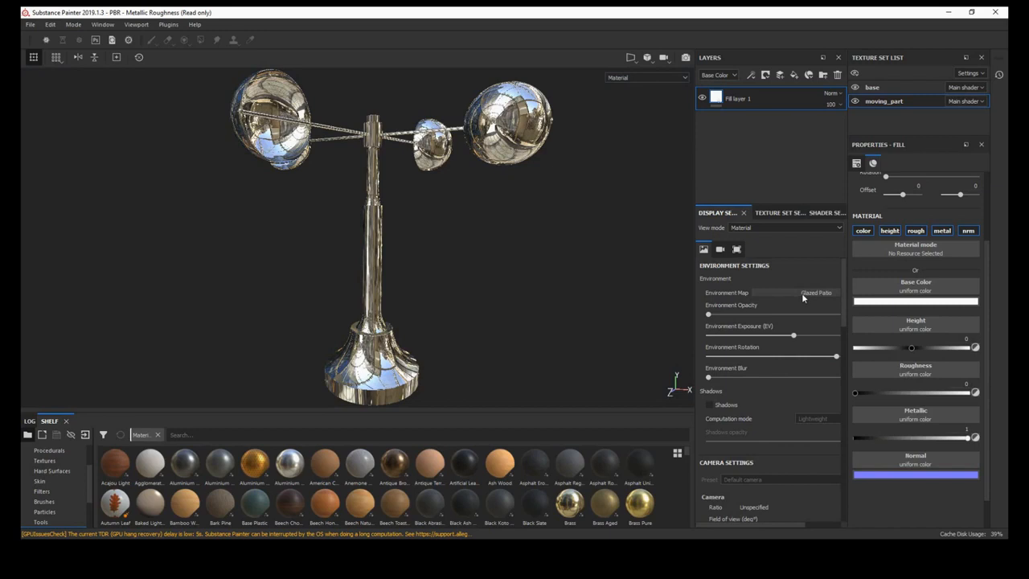
{"action": "left_click", "coordinate": [816, 291]}
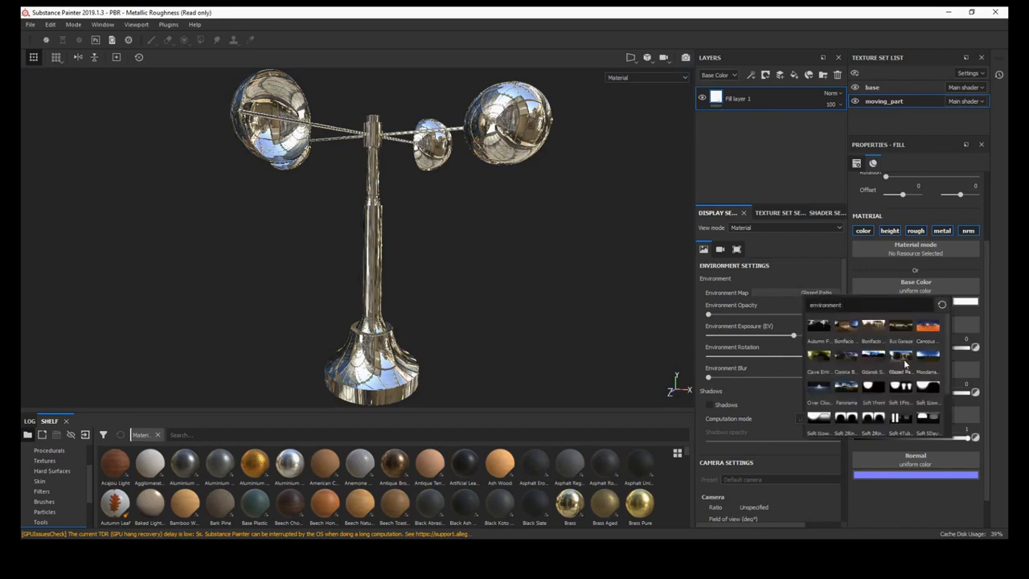
{"action": "mouse_move", "coordinate": [901, 358]}
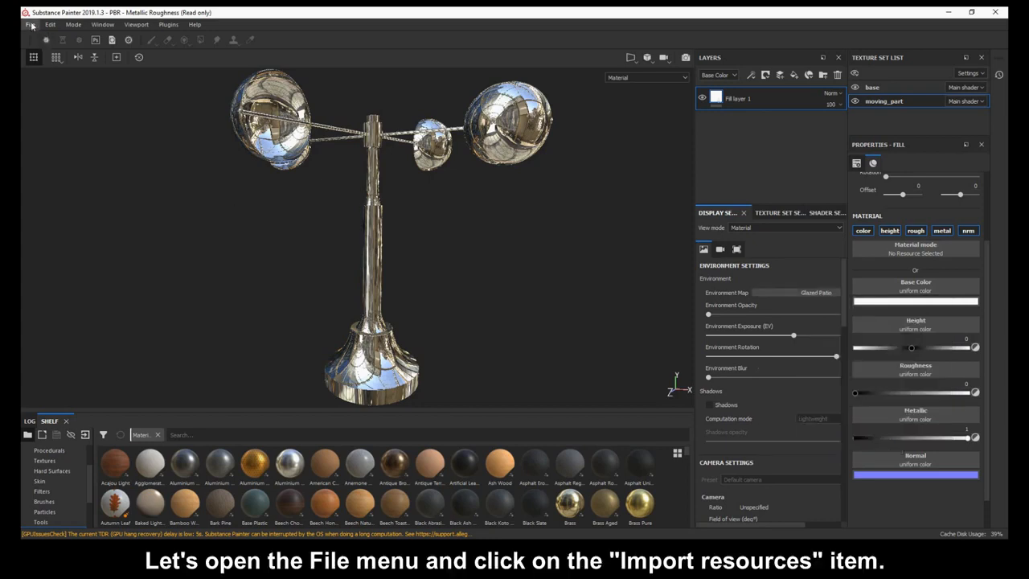
Add FM---HDRi-Fake-Three-Point-Studio-Light.hdr to the Import resources list.
{"action": "left_click", "coordinate": [31, 24]}
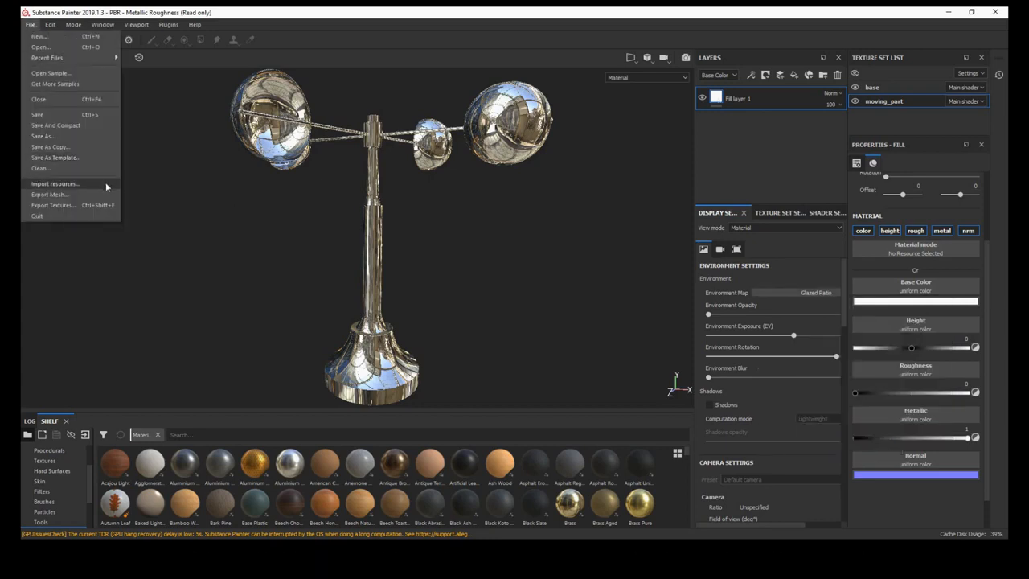
{"action": "left_click", "coordinate": [55, 184]}
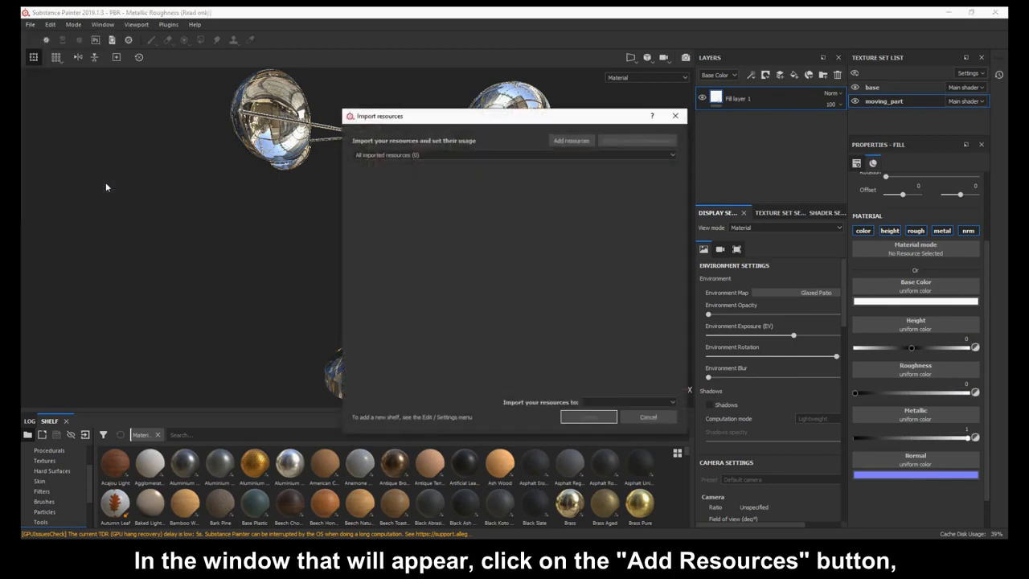
{"action": "left_click", "coordinate": [571, 141]}
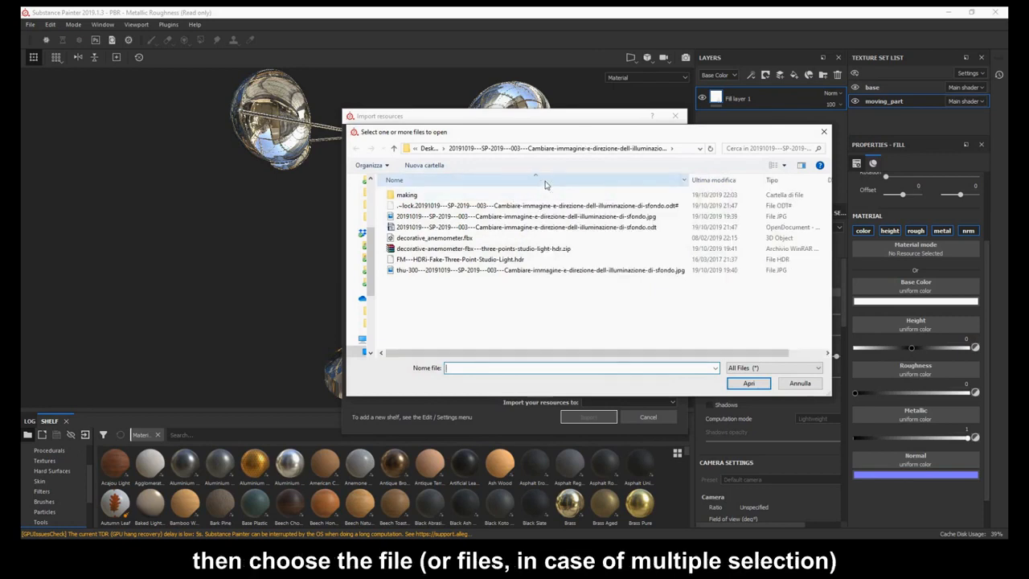
{"action": "left_click", "coordinate": [461, 259]}
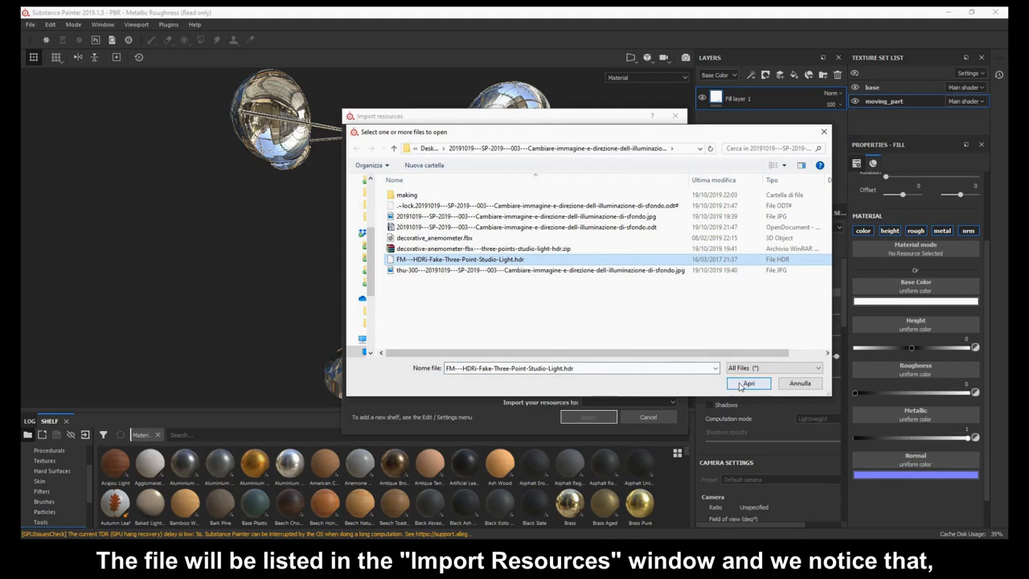
{"action": "left_click", "coordinate": [747, 382]}
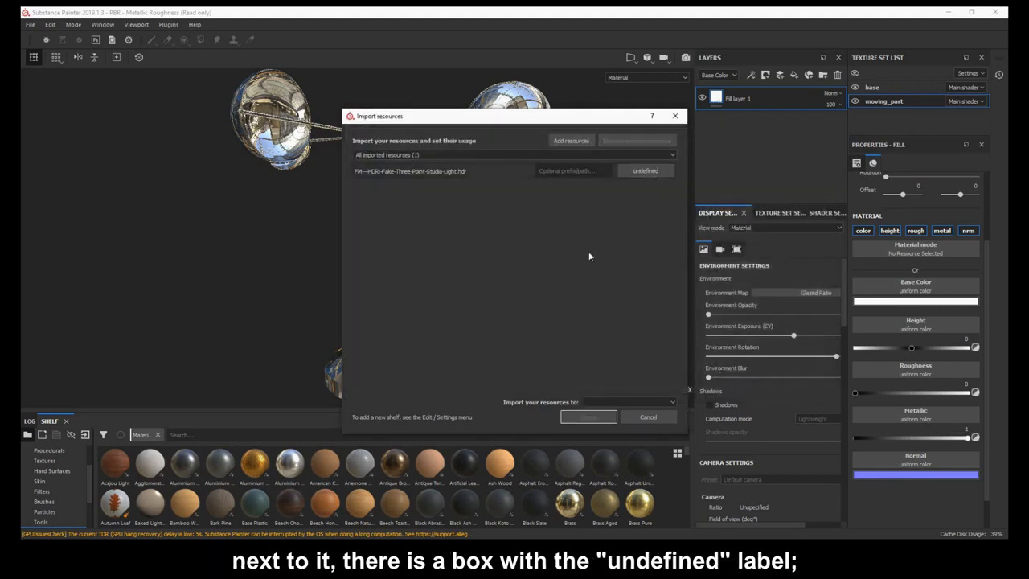
Change the studio-light HDR file's usage from undefined to environment.
{"action": "left_click", "coordinate": [645, 171]}
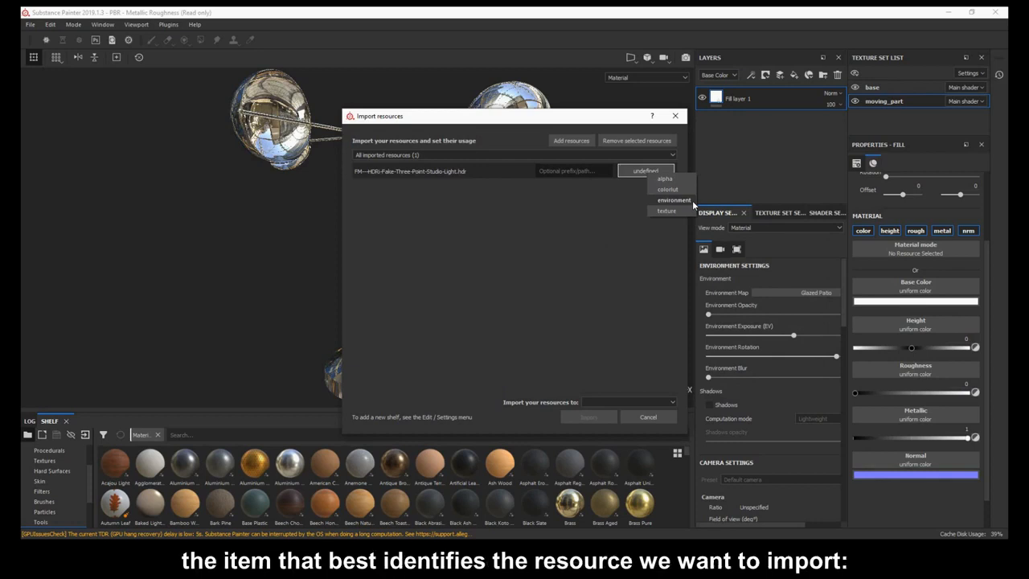
{"action": "left_click", "coordinate": [674, 200]}
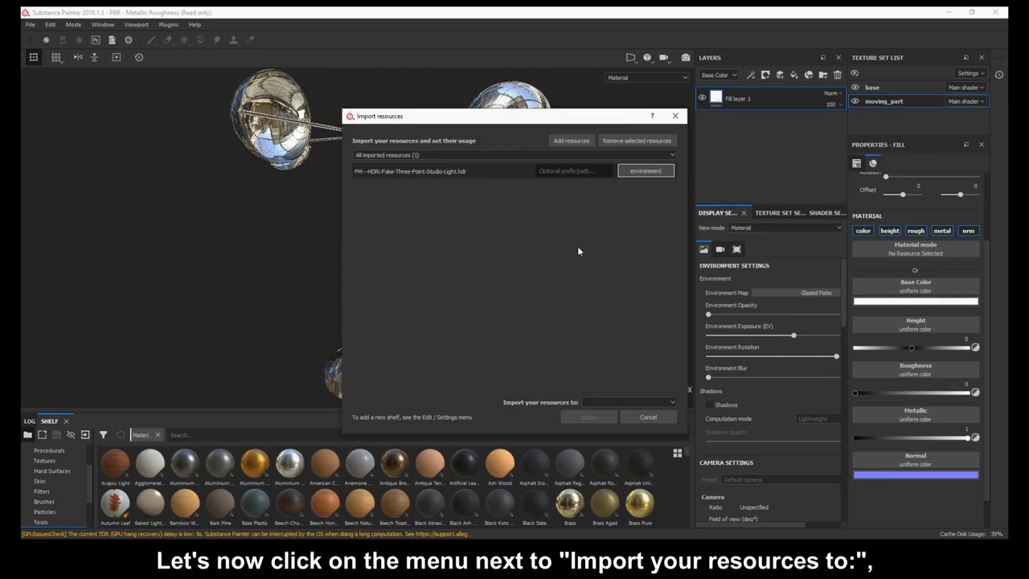
Set the import destination to shelf 'shelf'.
{"action": "left_click", "coordinate": [629, 402]}
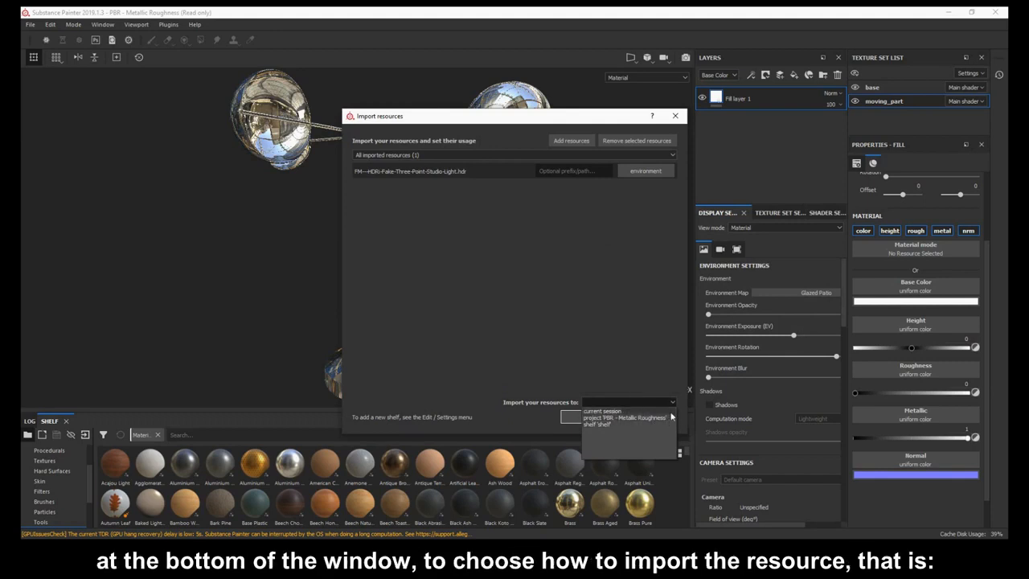
{"action": "mouse_move", "coordinate": [601, 410]}
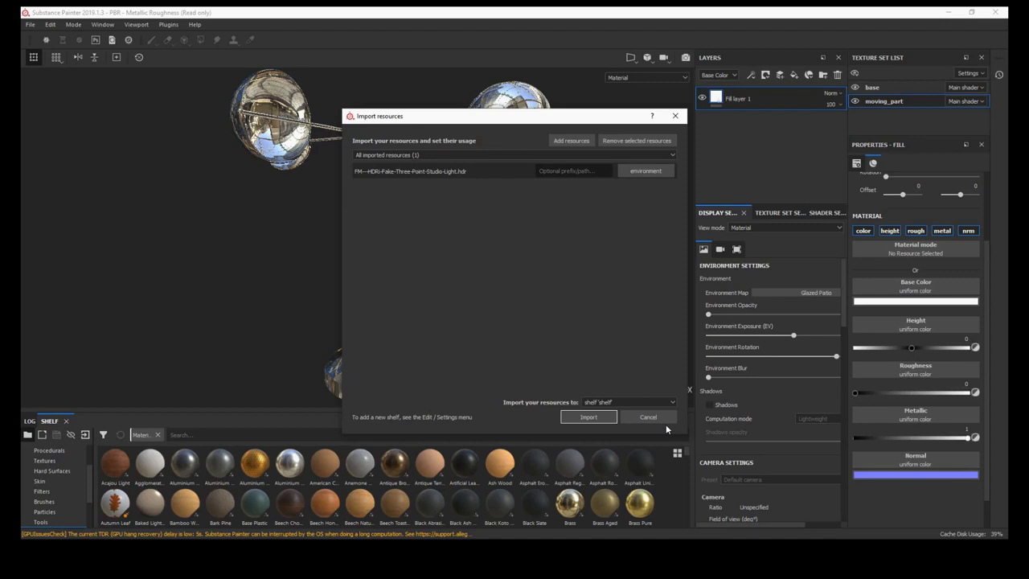
{"action": "left_click", "coordinate": [588, 417]}
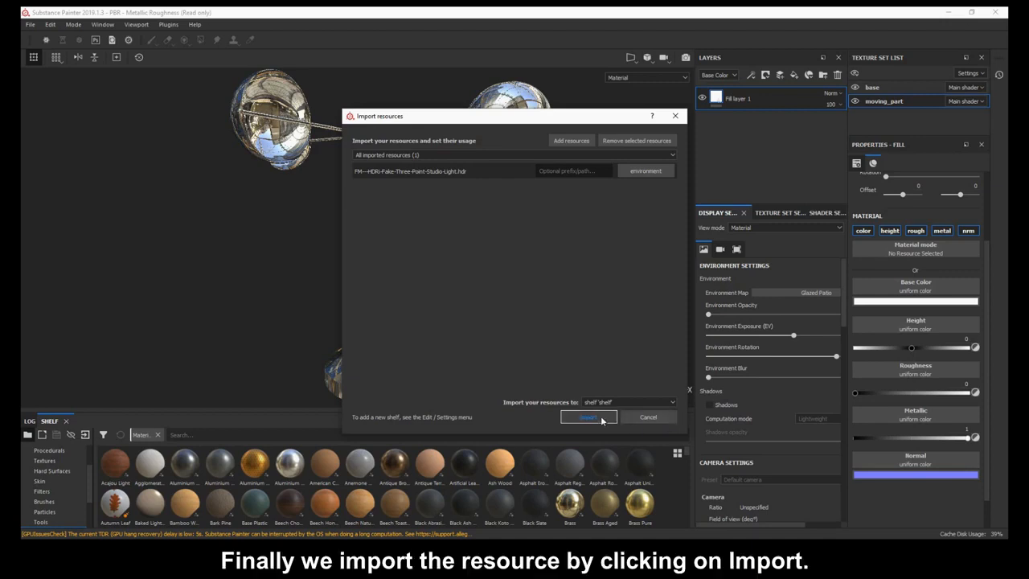
Import the HDR into the shelf and show the shelf's Environments category.
{"action": "left_click", "coordinate": [588, 416]}
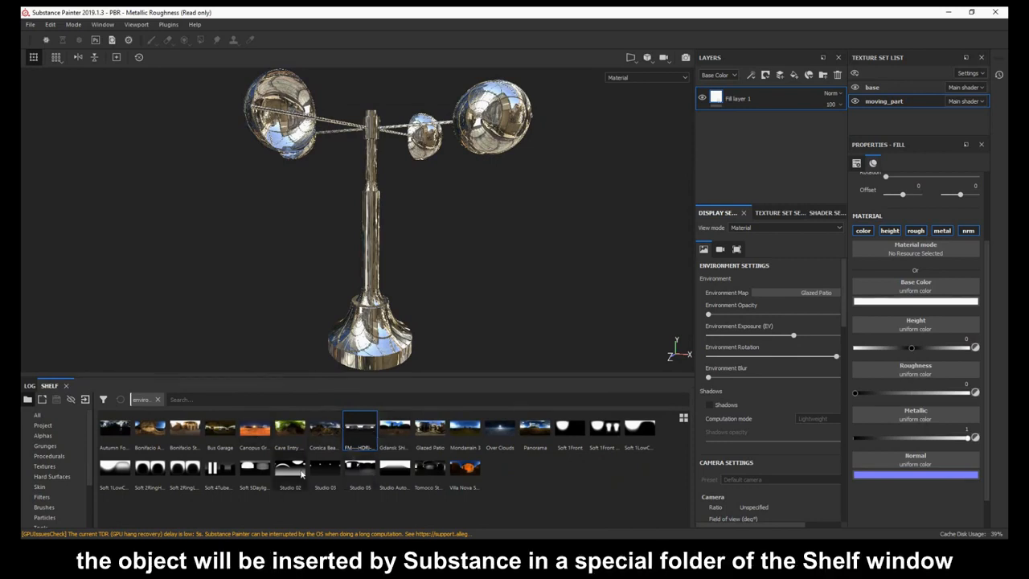
{"action": "mouse_move", "coordinate": [93, 468]}
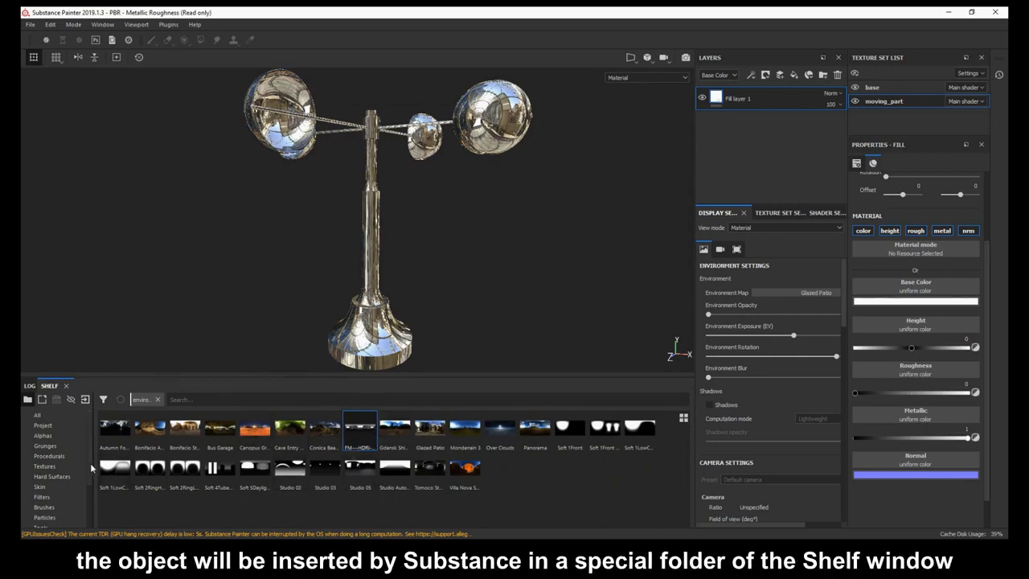
{"action": "left_click", "coordinate": [51, 507]}
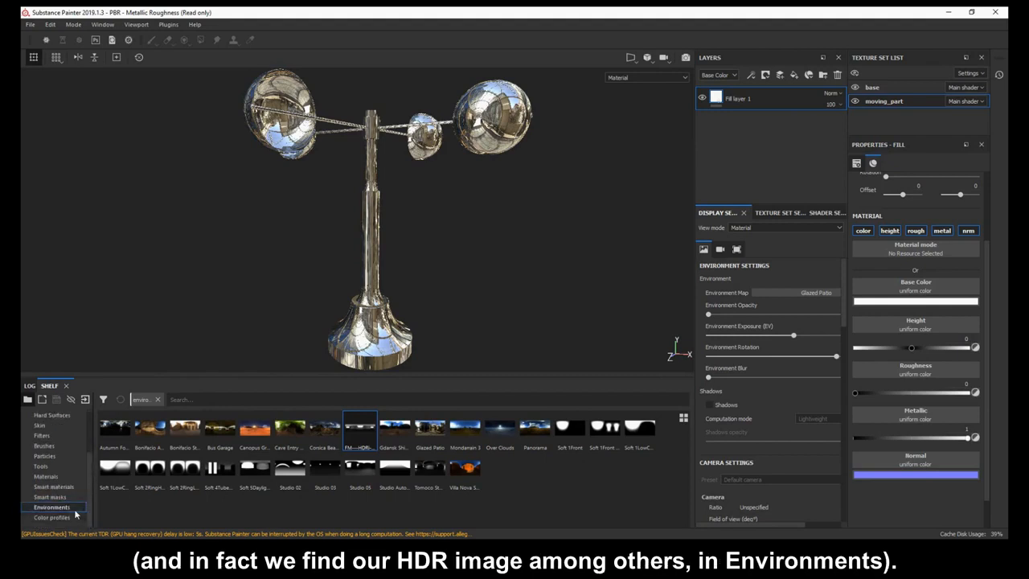
{"action": "mouse_move", "coordinate": [76, 512]}
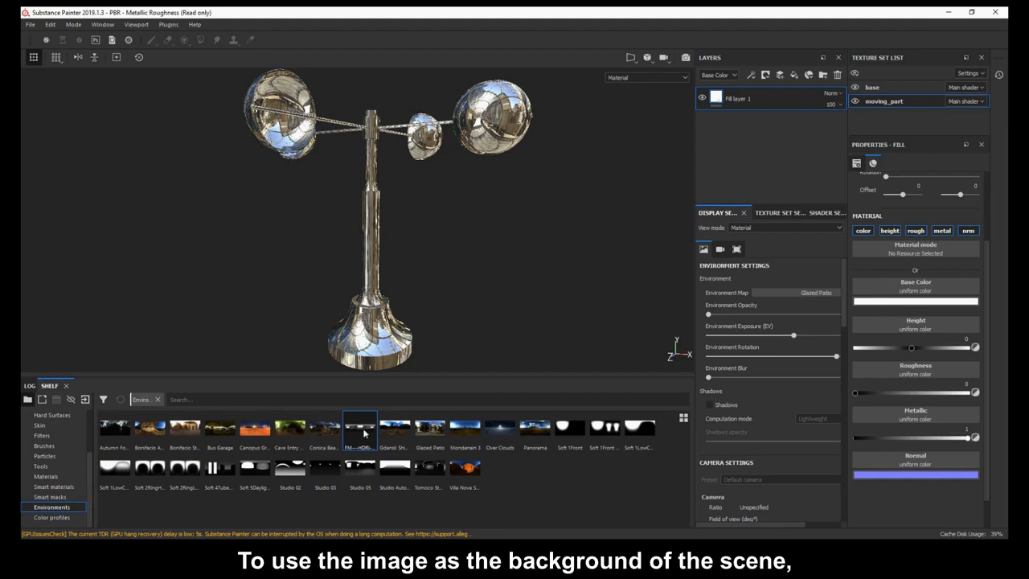
{"action": "mouse_move", "coordinate": [363, 438]}
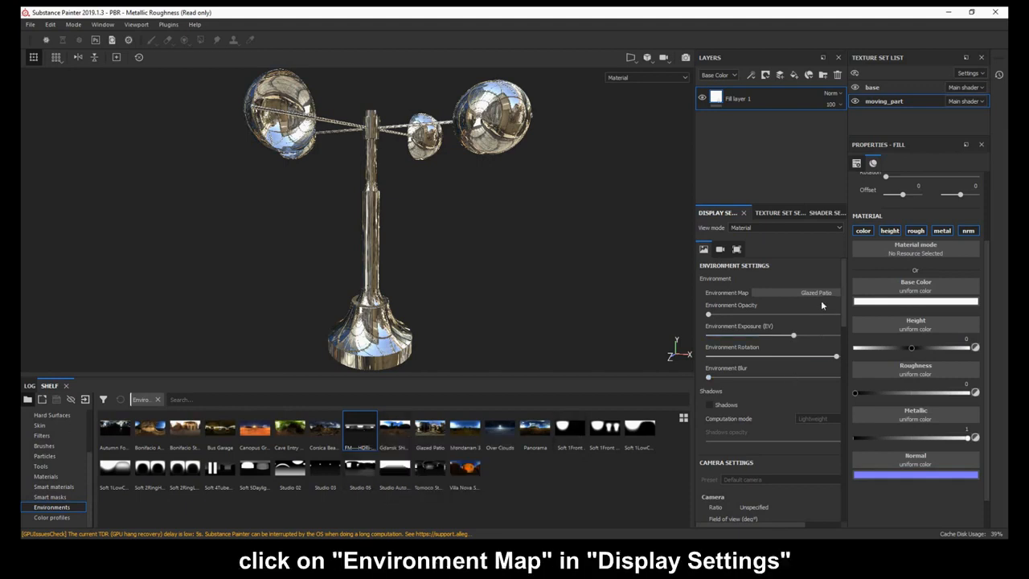
Switch Environment Map to the imported FM HDRi studio light and raise Environment Opacity slightly.
{"action": "left_click", "coordinate": [814, 292]}
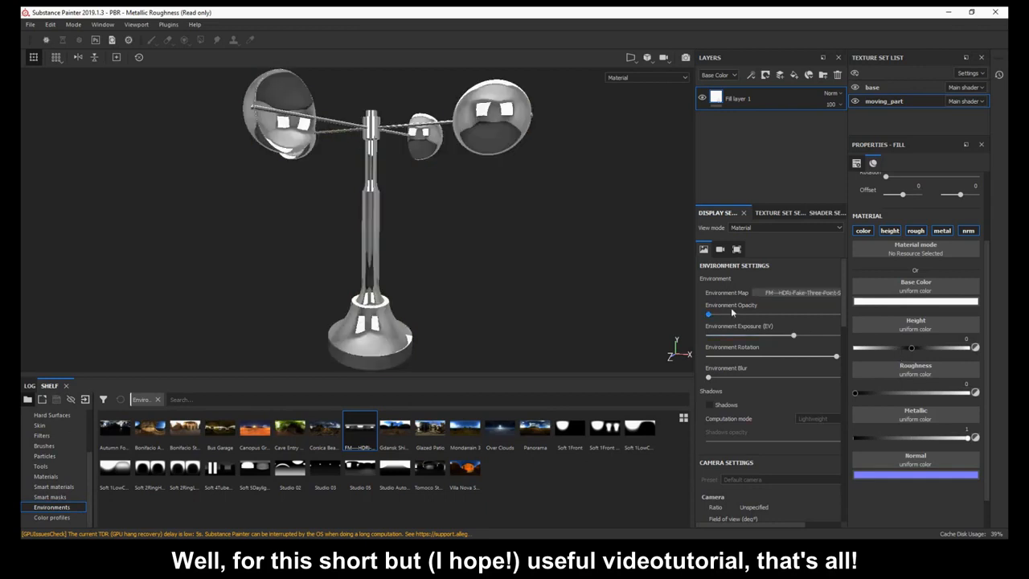
{"action": "left_click_drag", "start_coordinate": [707, 314], "coordinate": [715, 314]}
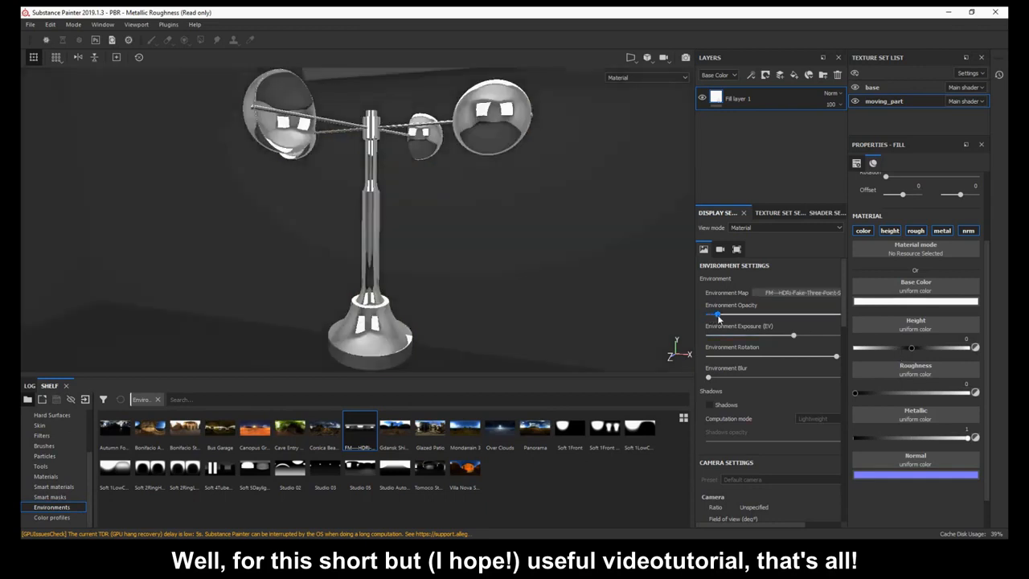